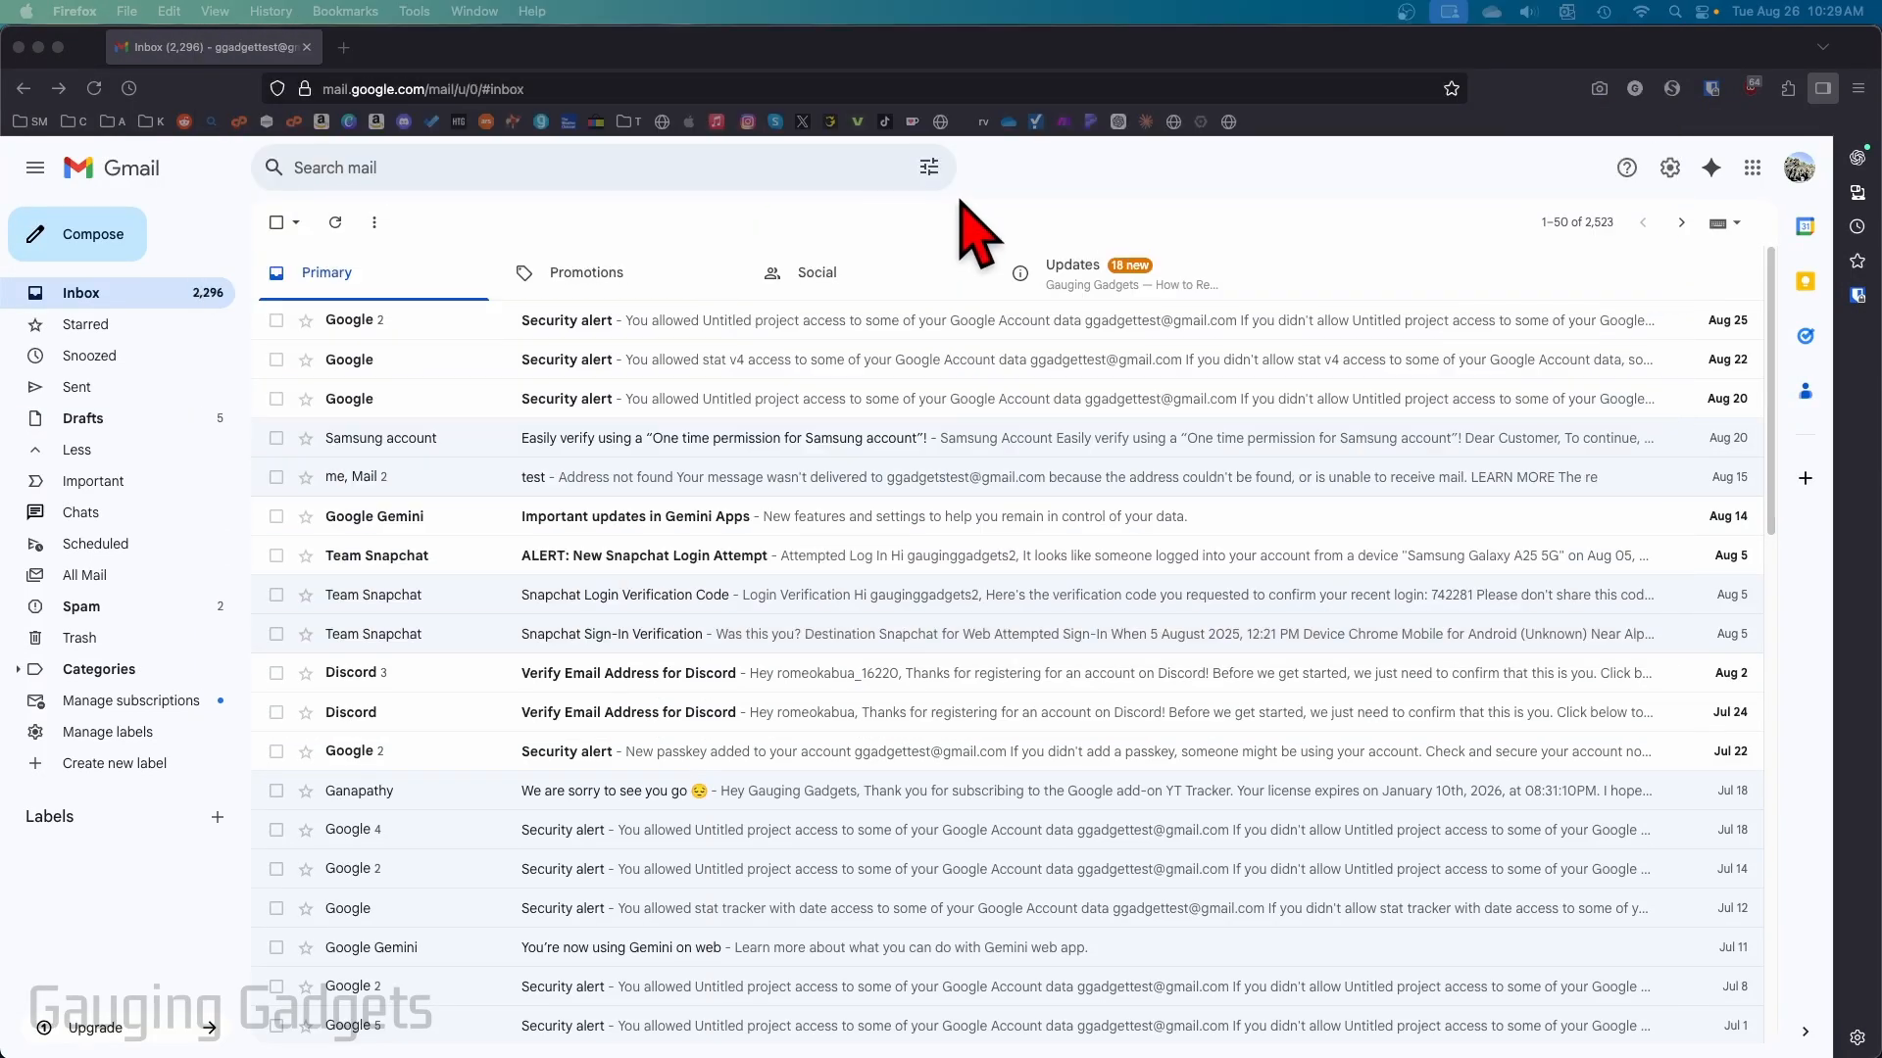
{"action": "mouse_move", "coordinate": [990, 240]}
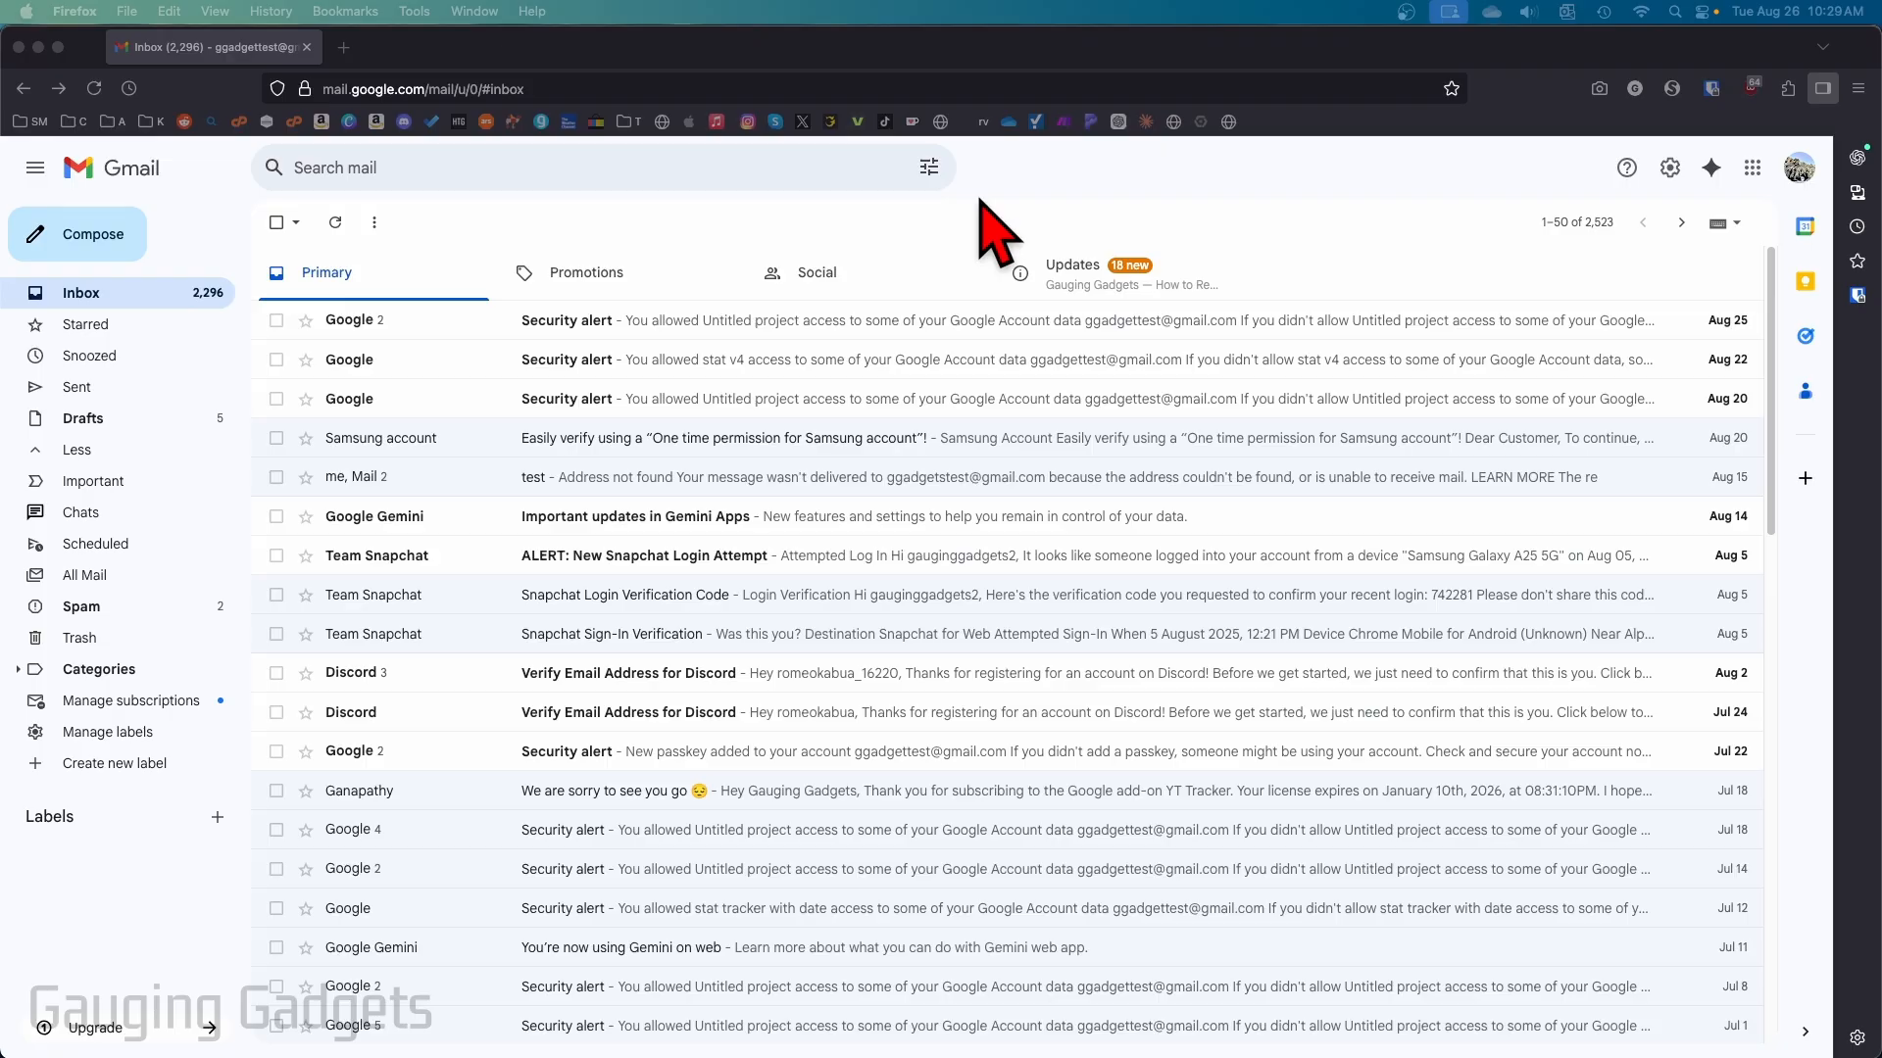
{"action": "mouse_move", "coordinate": [1001, 234]}
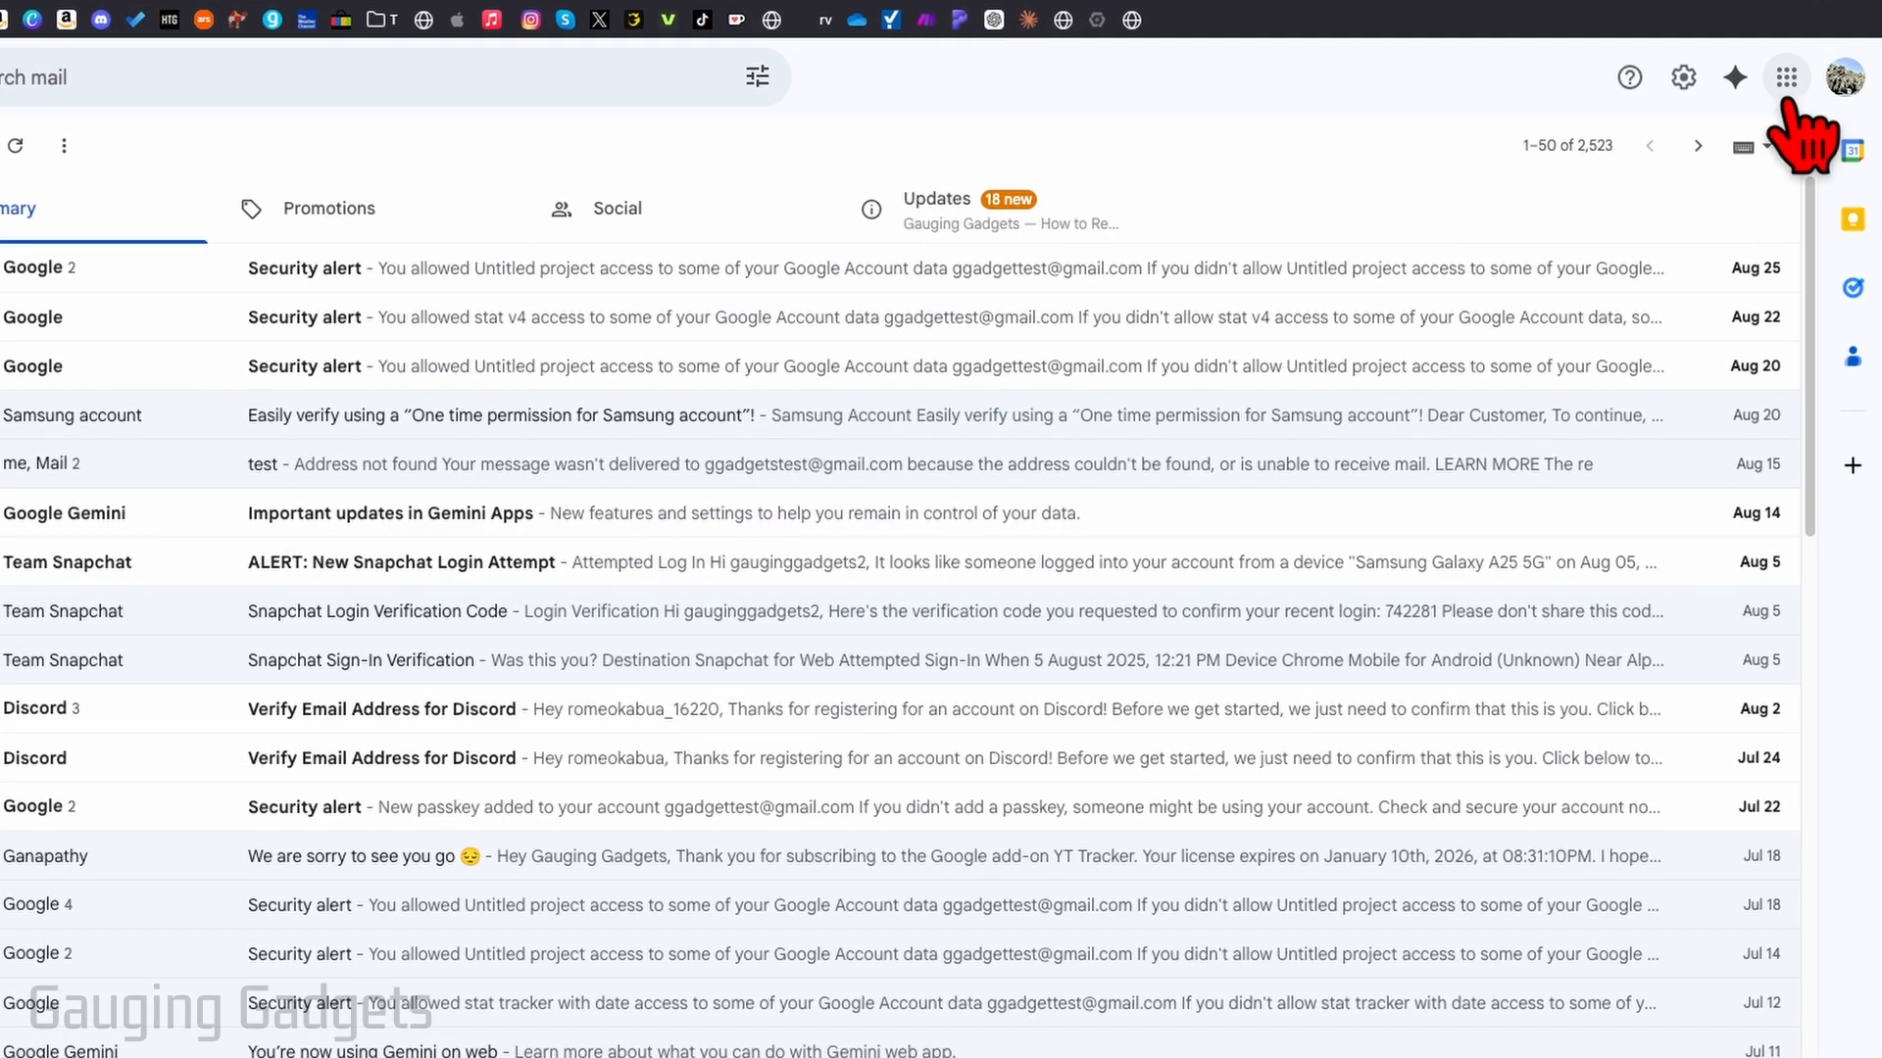
{"action": "mouse_move", "coordinate": [1784, 76]}
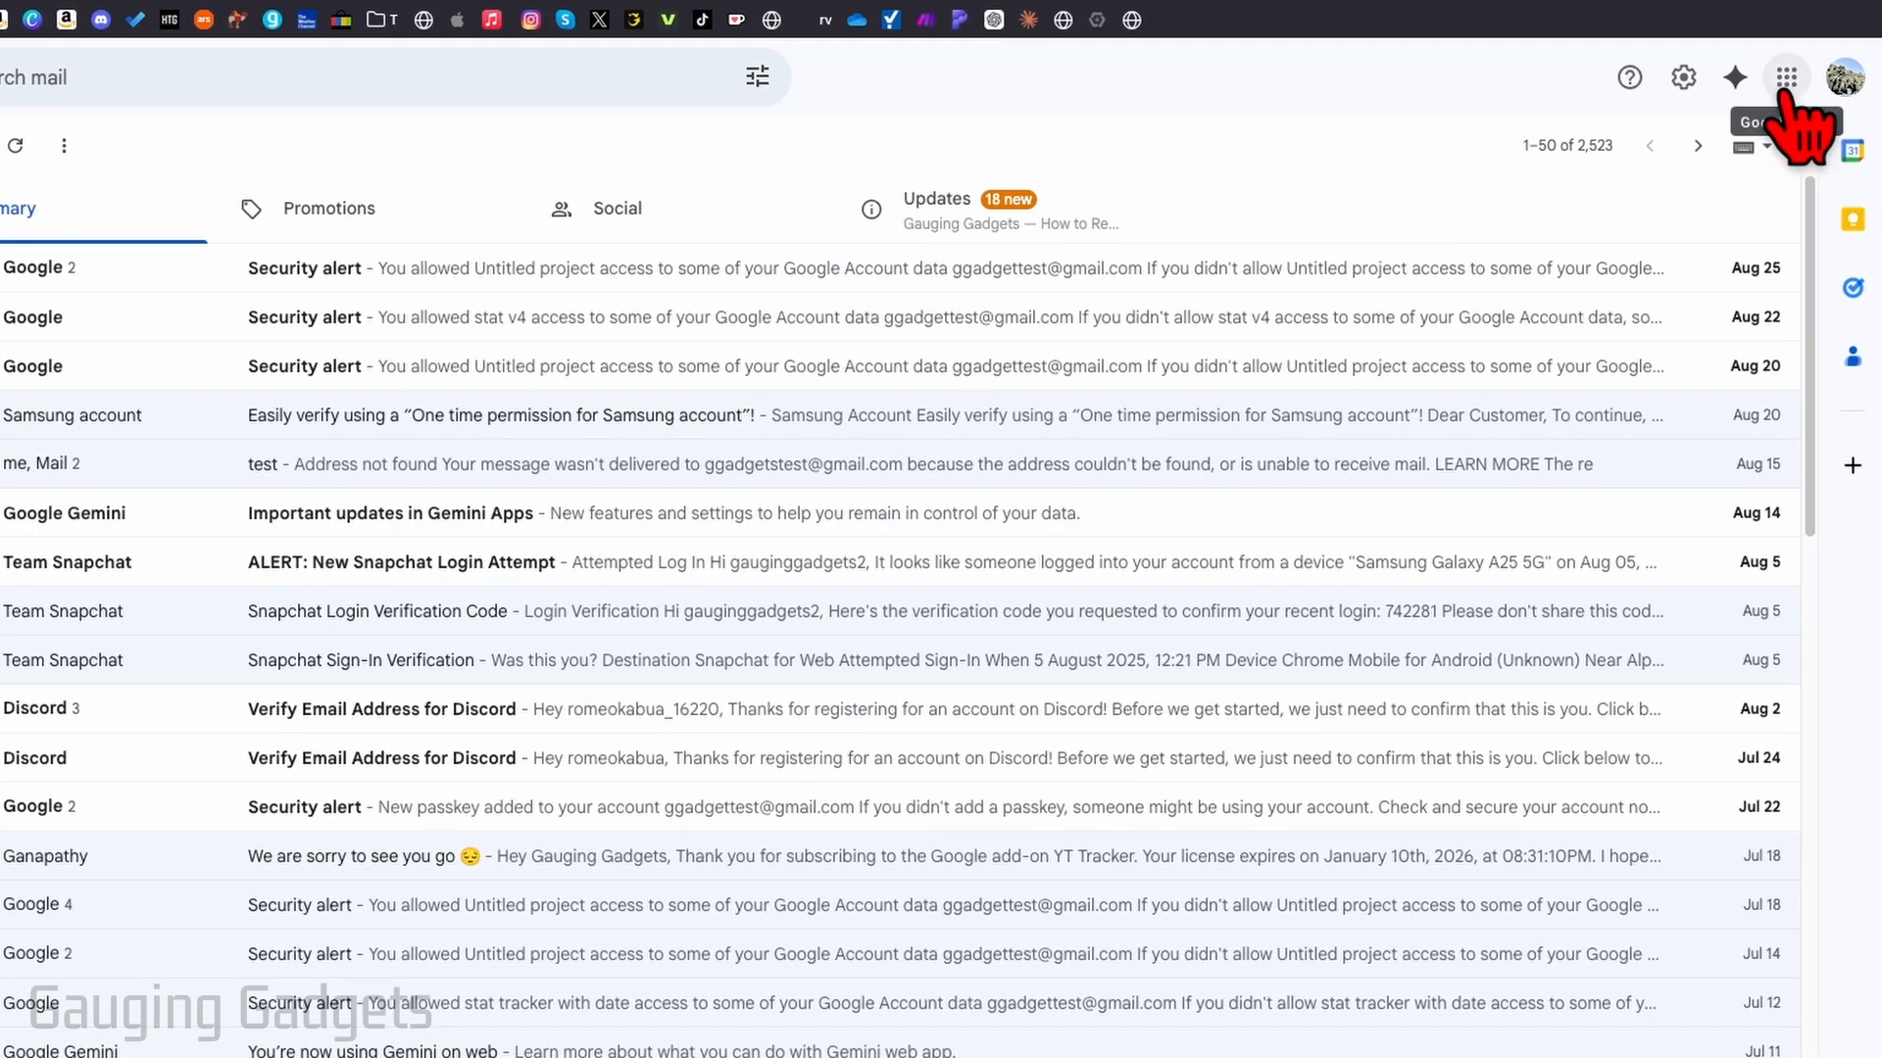
Step: Open Google Contacts from Gmail's Google apps launcher, showing the two saved contacts
{"action": "left_click", "coordinate": [1783, 76]}
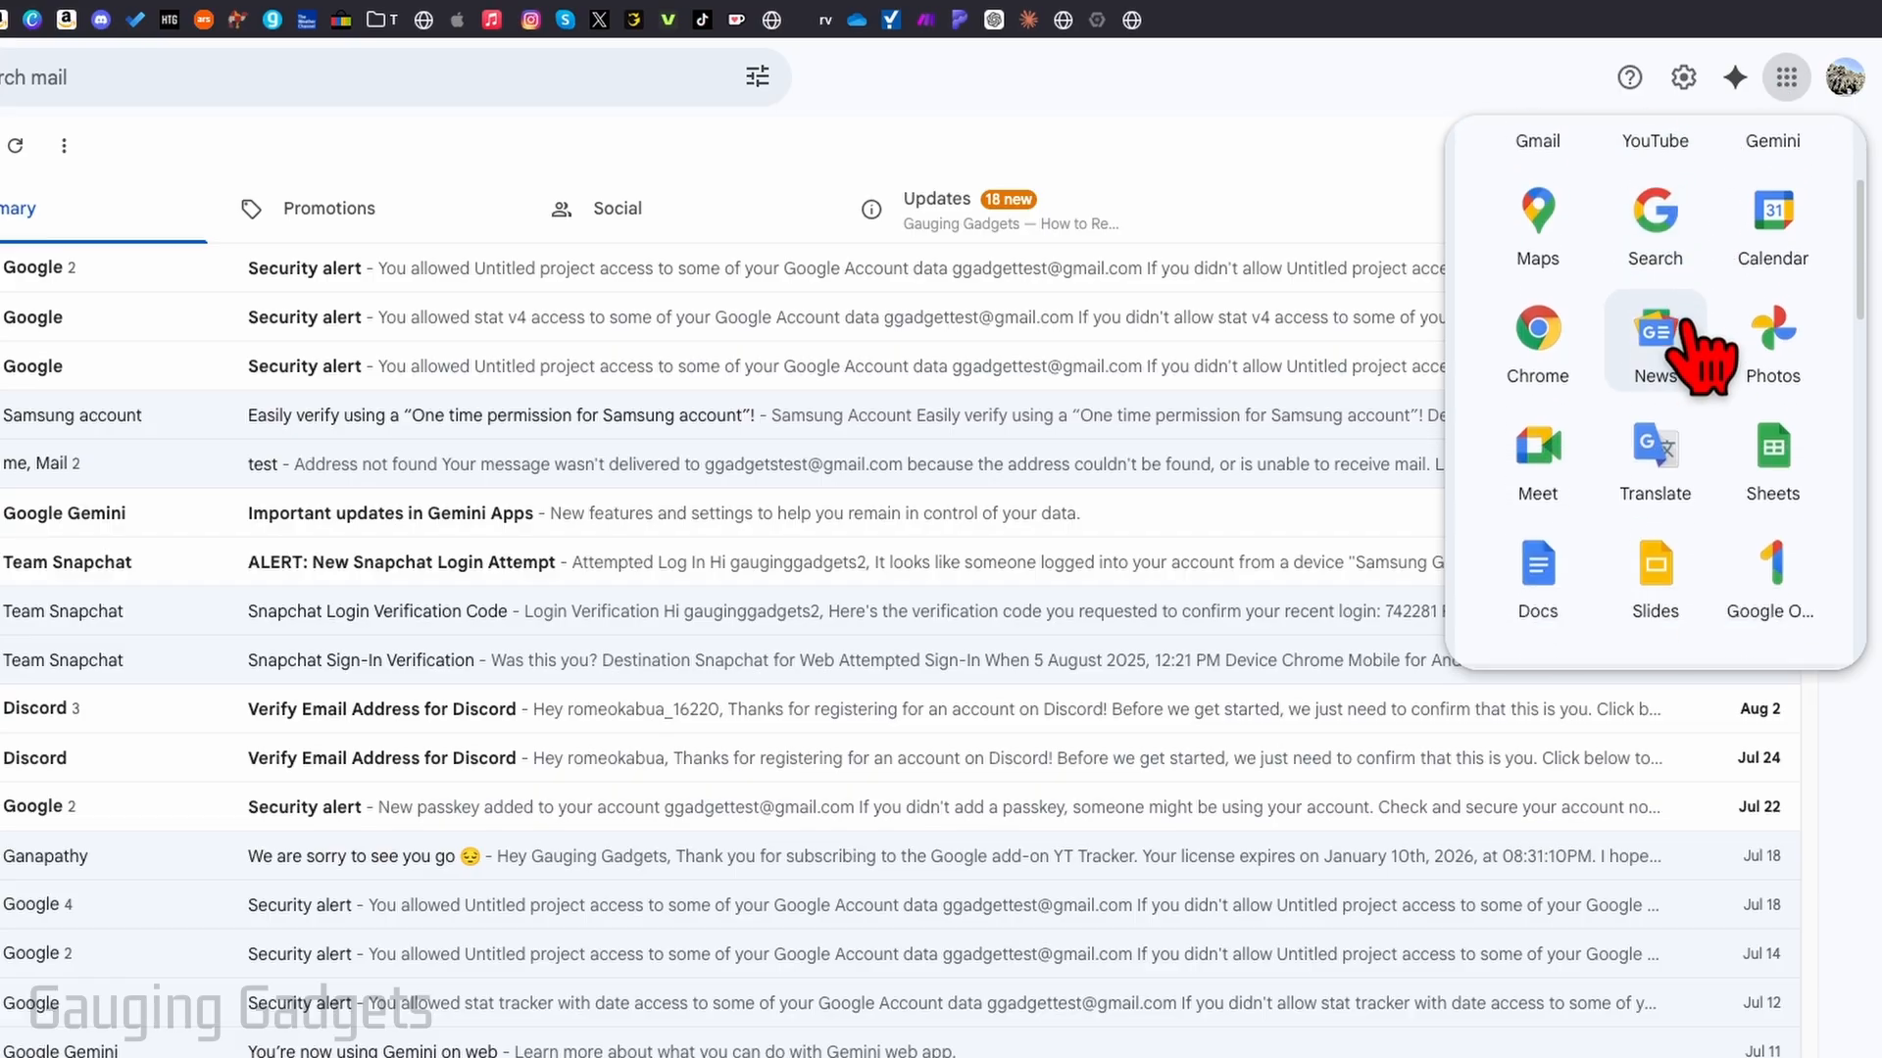
{"action": "scroll", "scroll_direction": "down", "scroll_amount": 3}
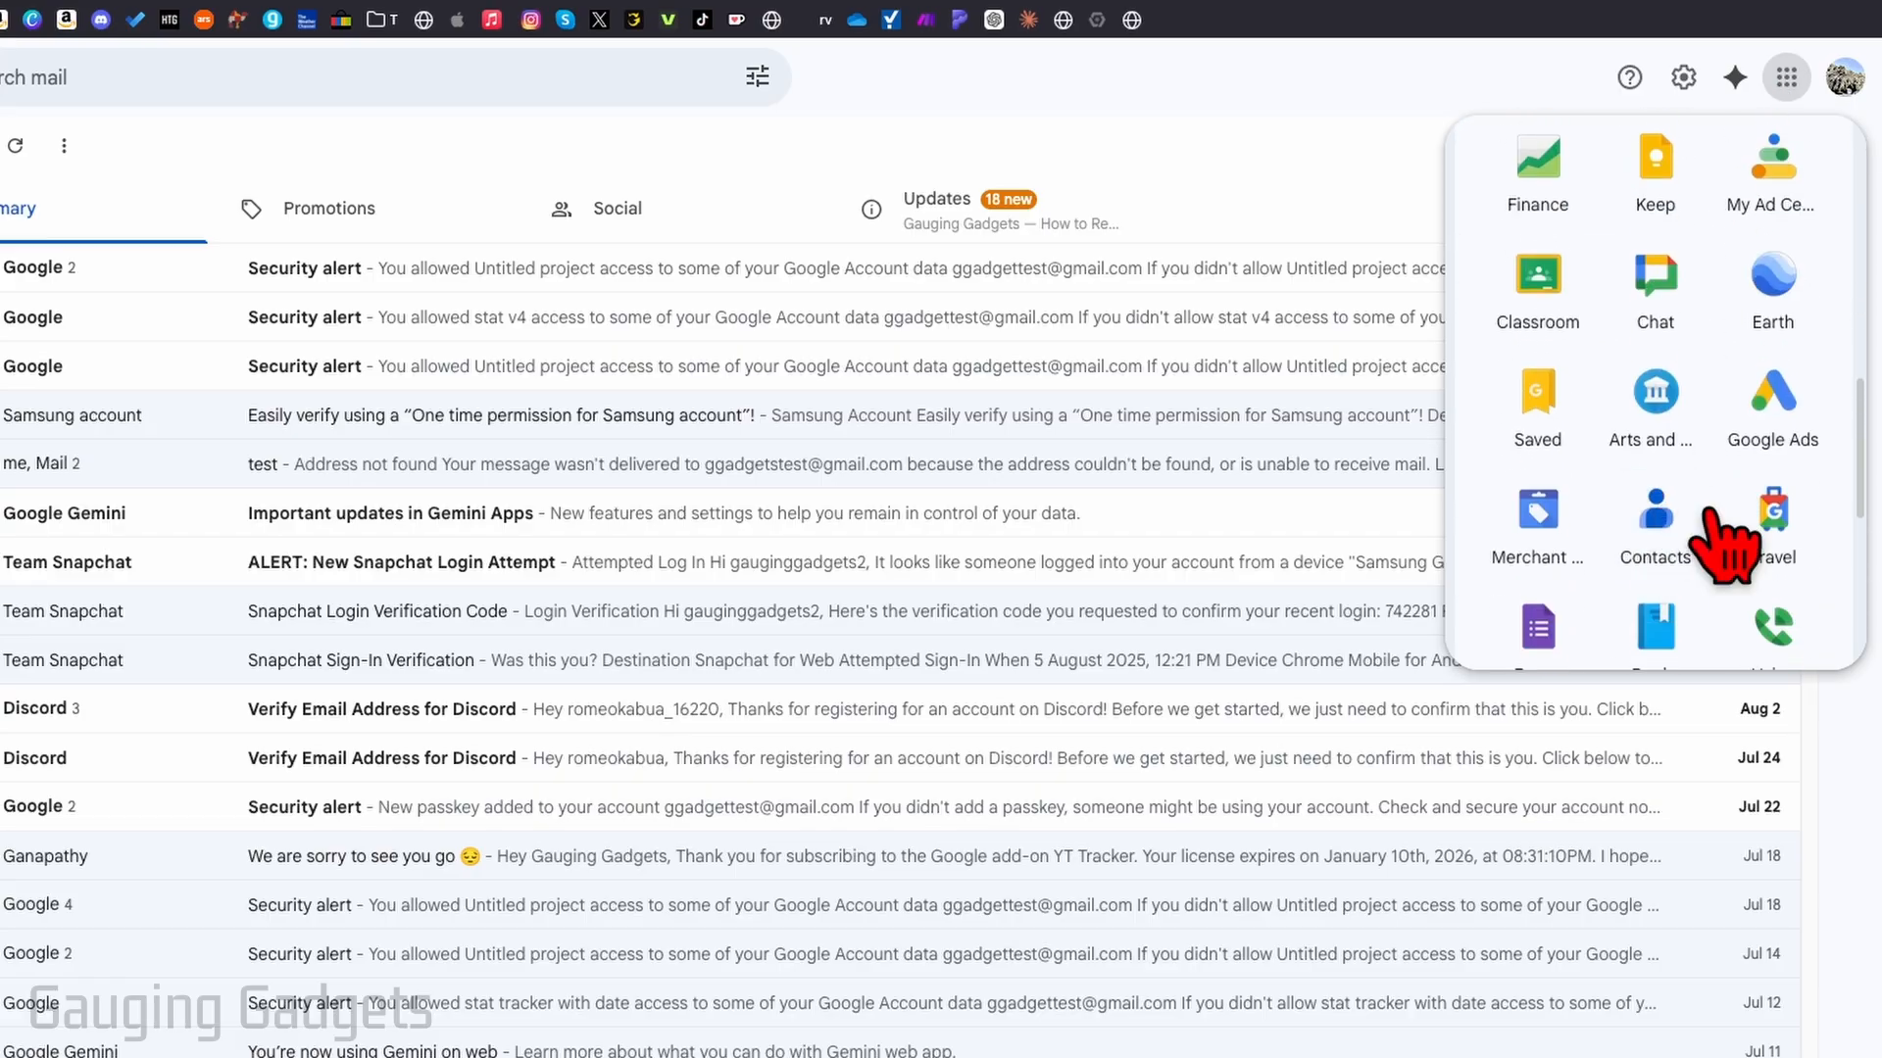
{"action": "left_click", "coordinate": [1652, 518]}
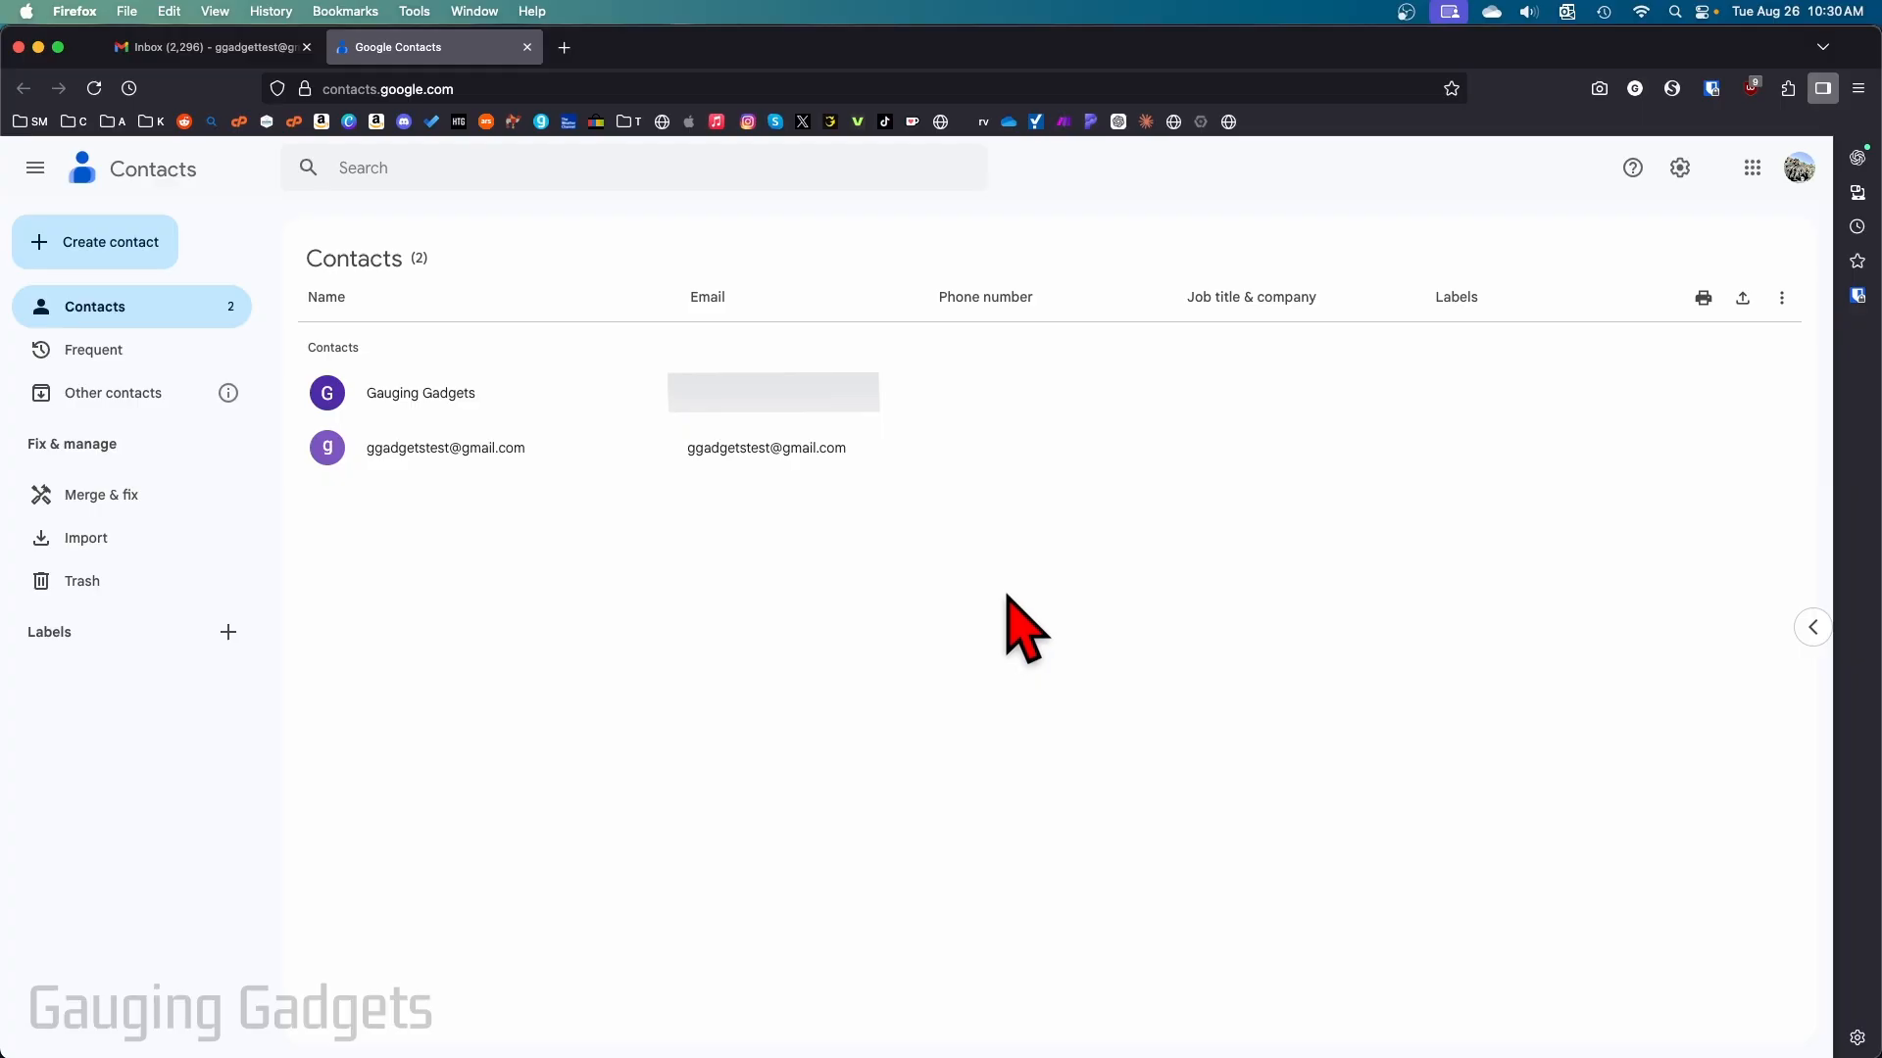
{"action": "mouse_move", "coordinate": [1032, 630]}
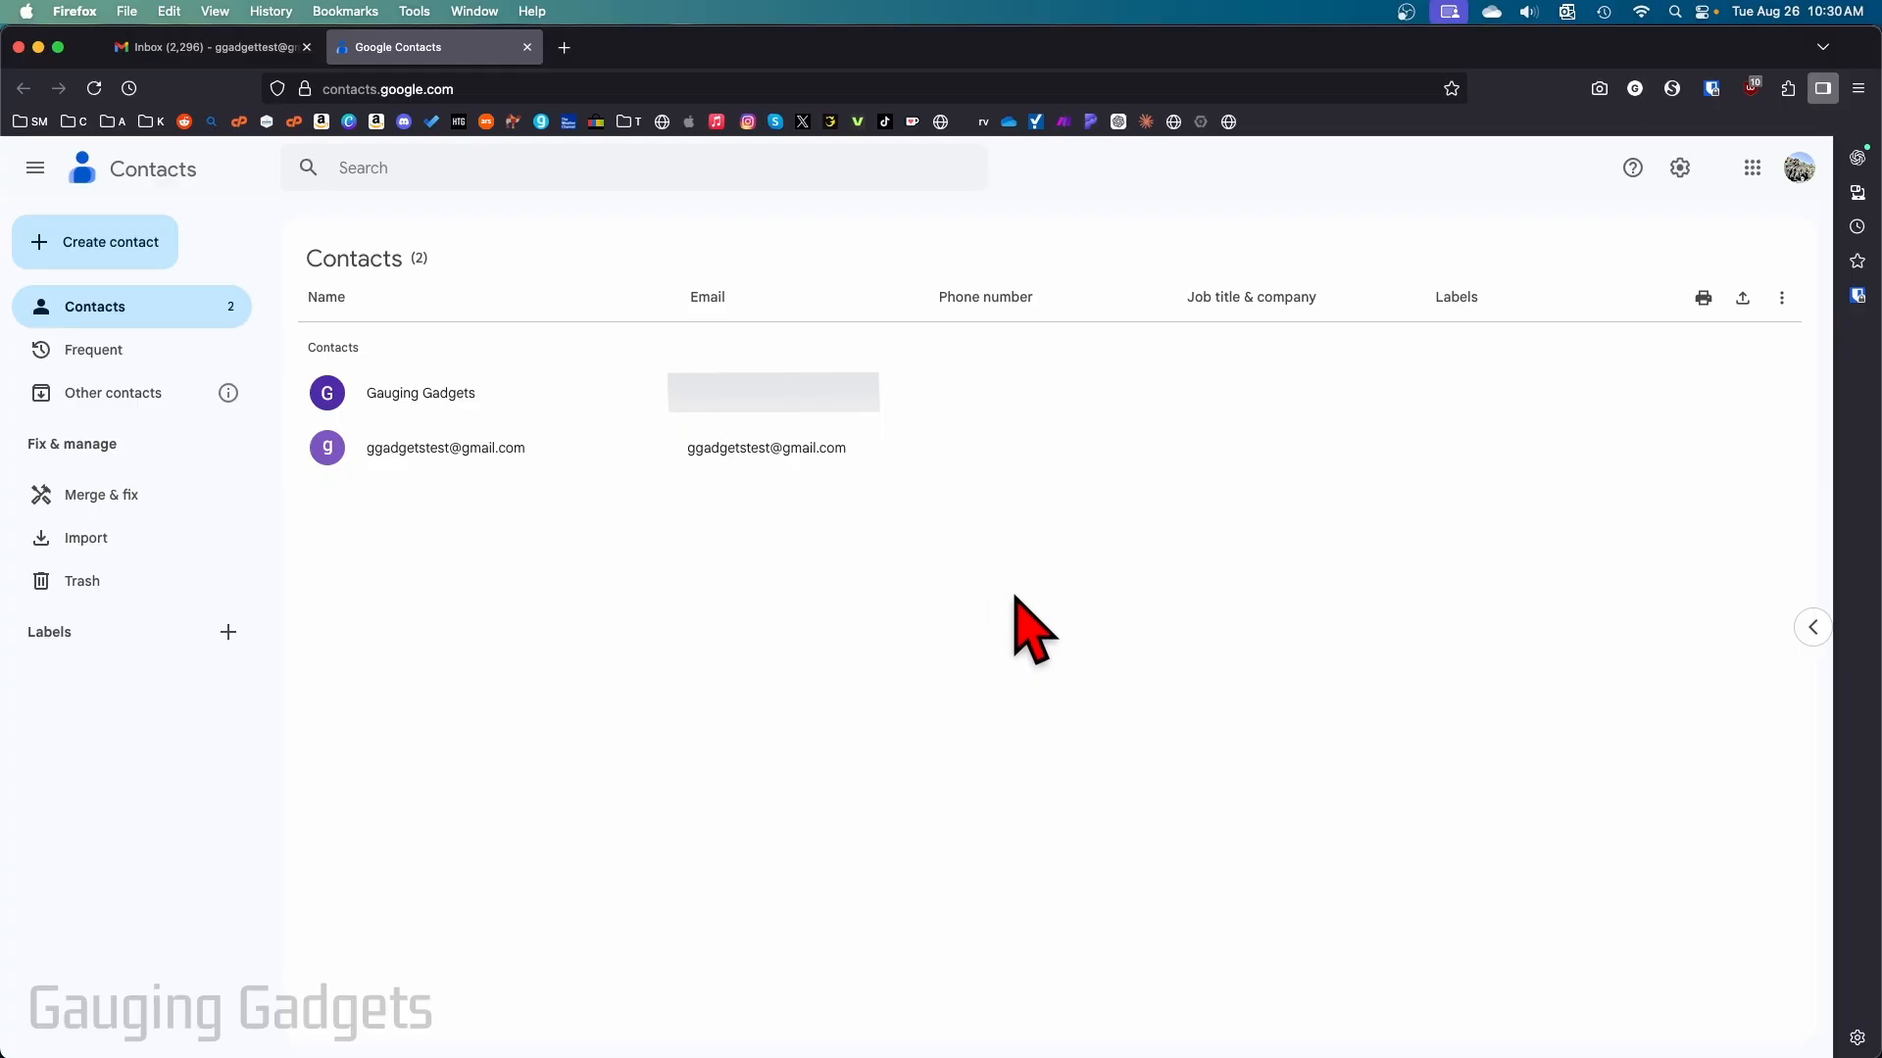
{"action": "mouse_move", "coordinate": [1014, 642]}
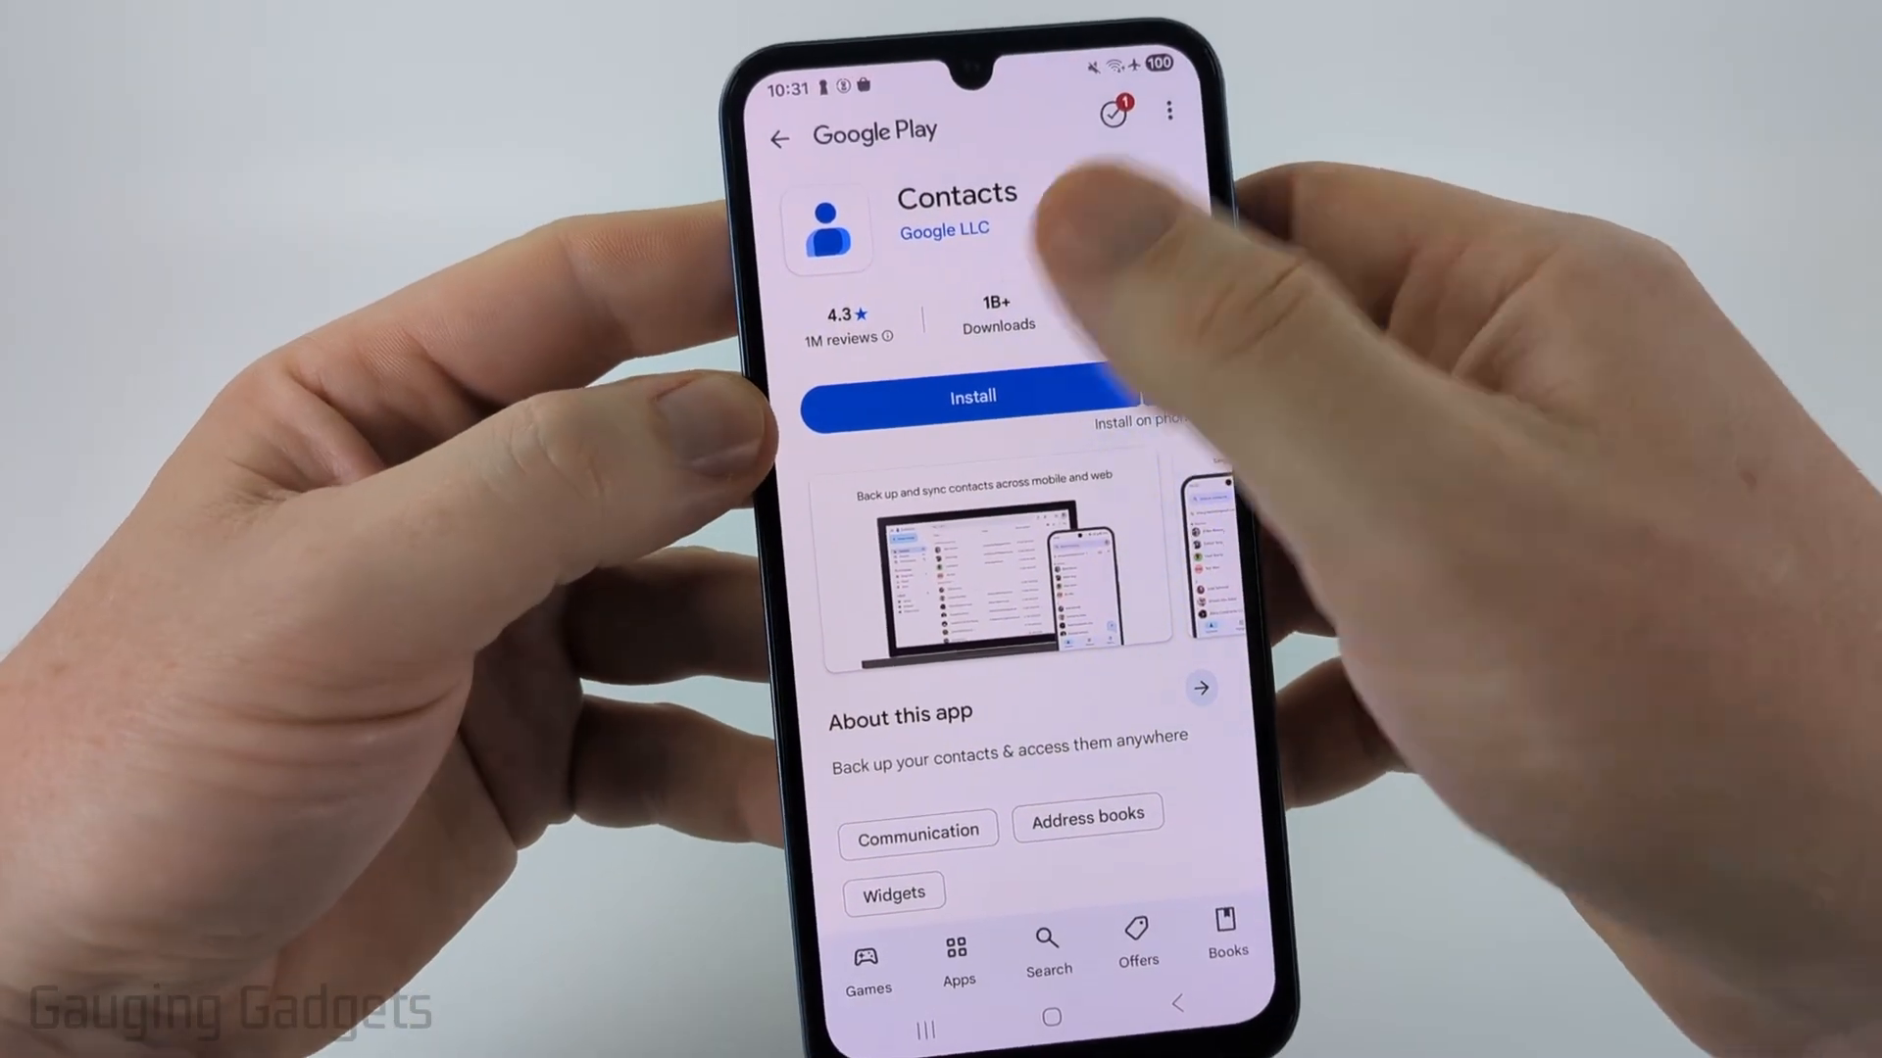
Step: Install the Contacts by Google LLC app from its Google Play page
{"action": "left_click", "coordinate": [972, 396]}
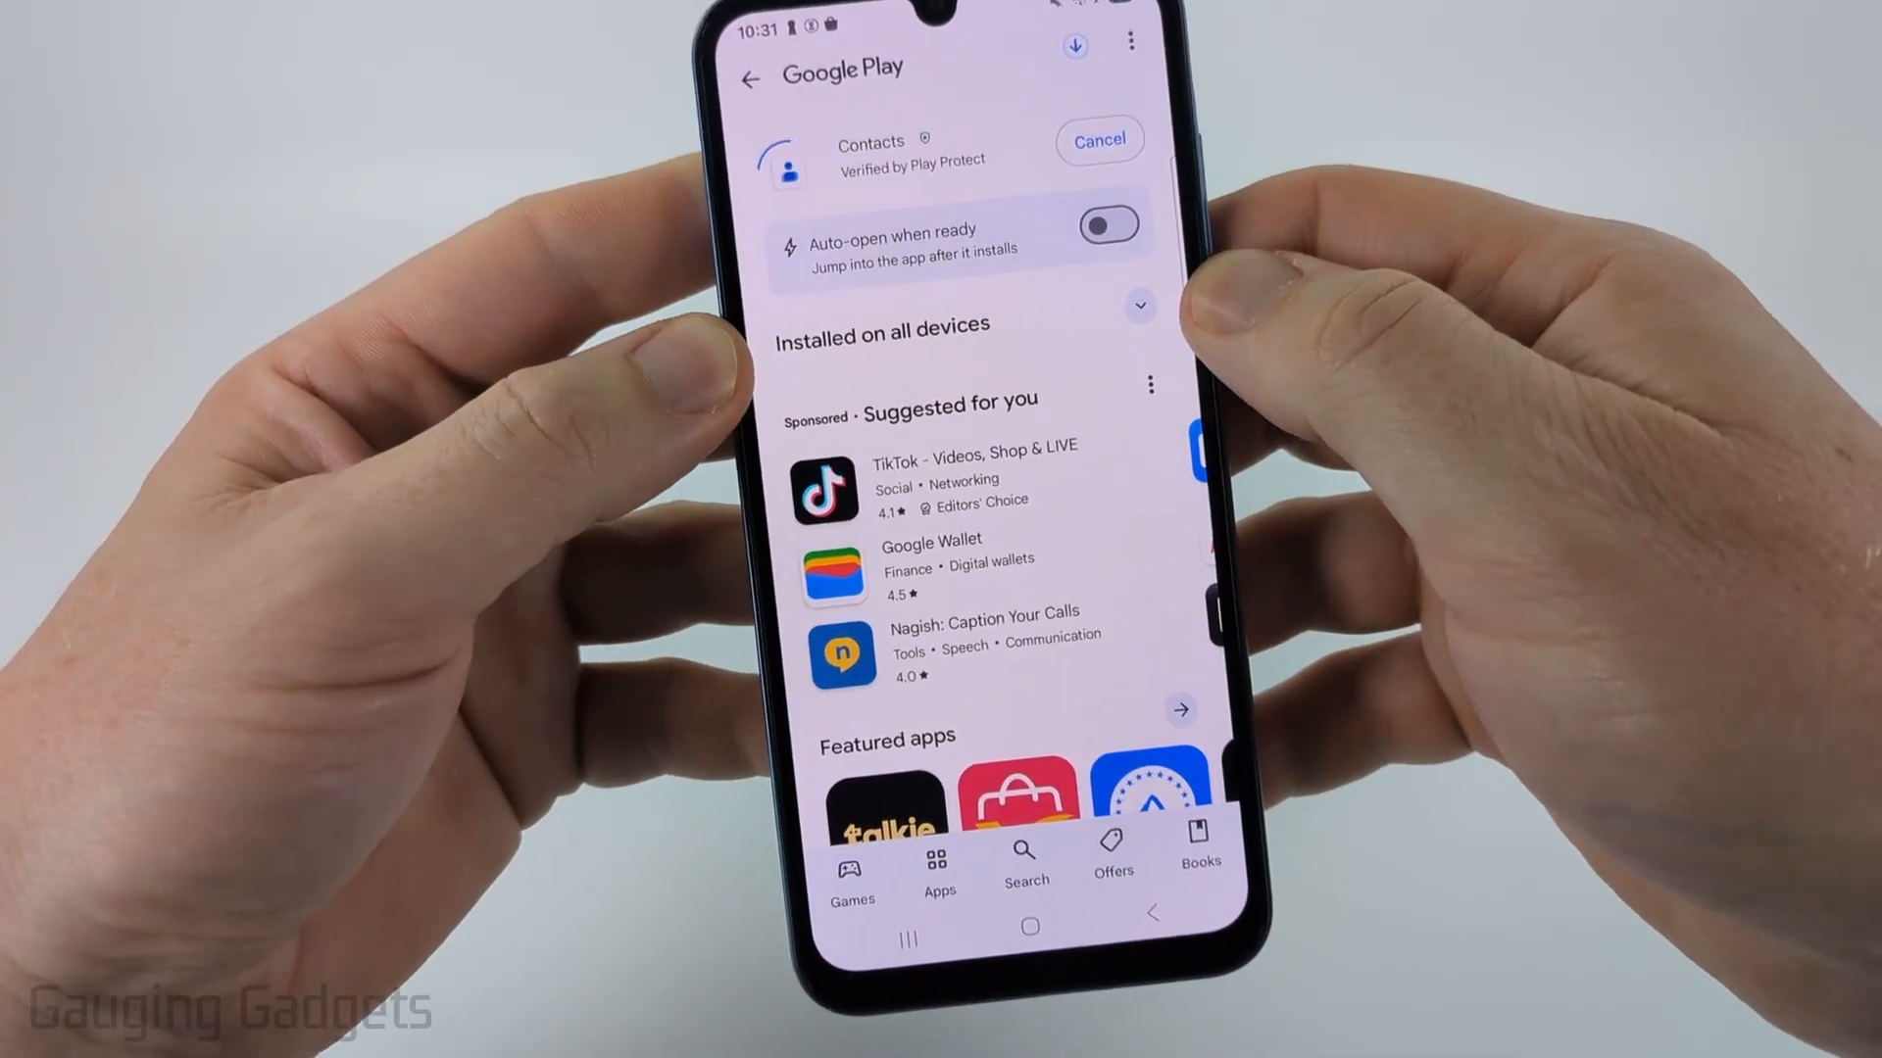